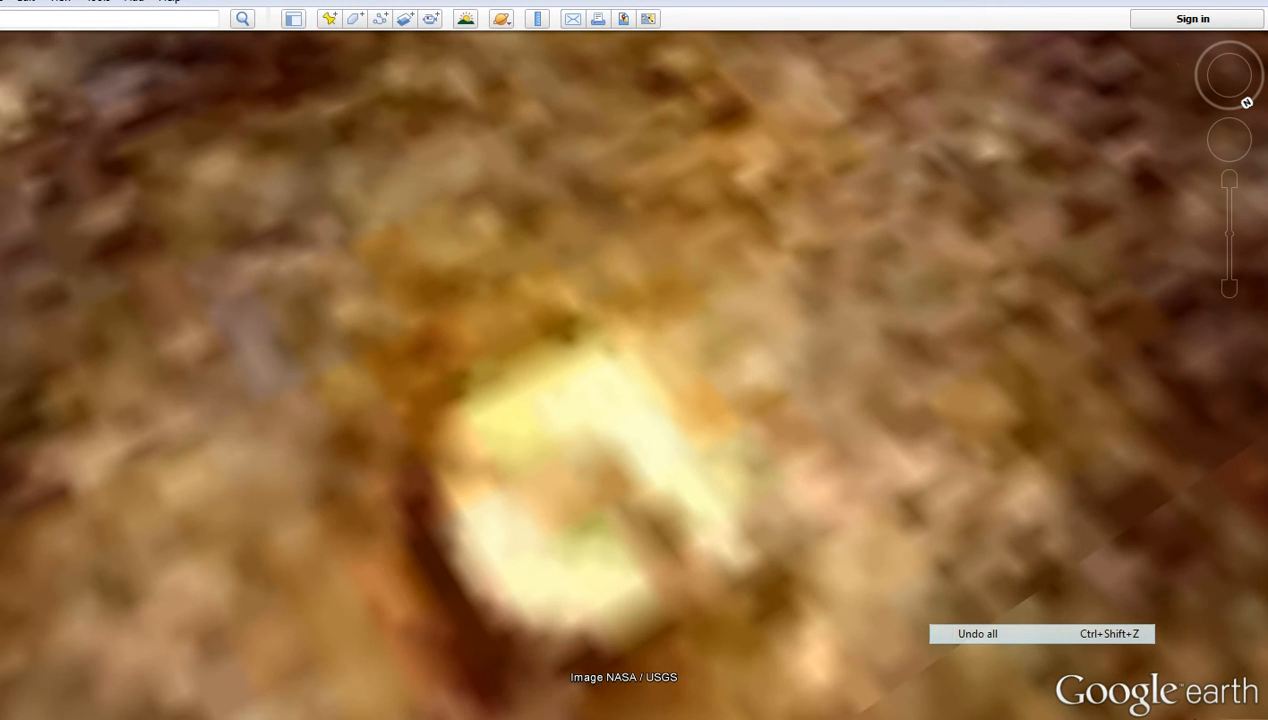
pyautogui.moveTo(1229, 75)
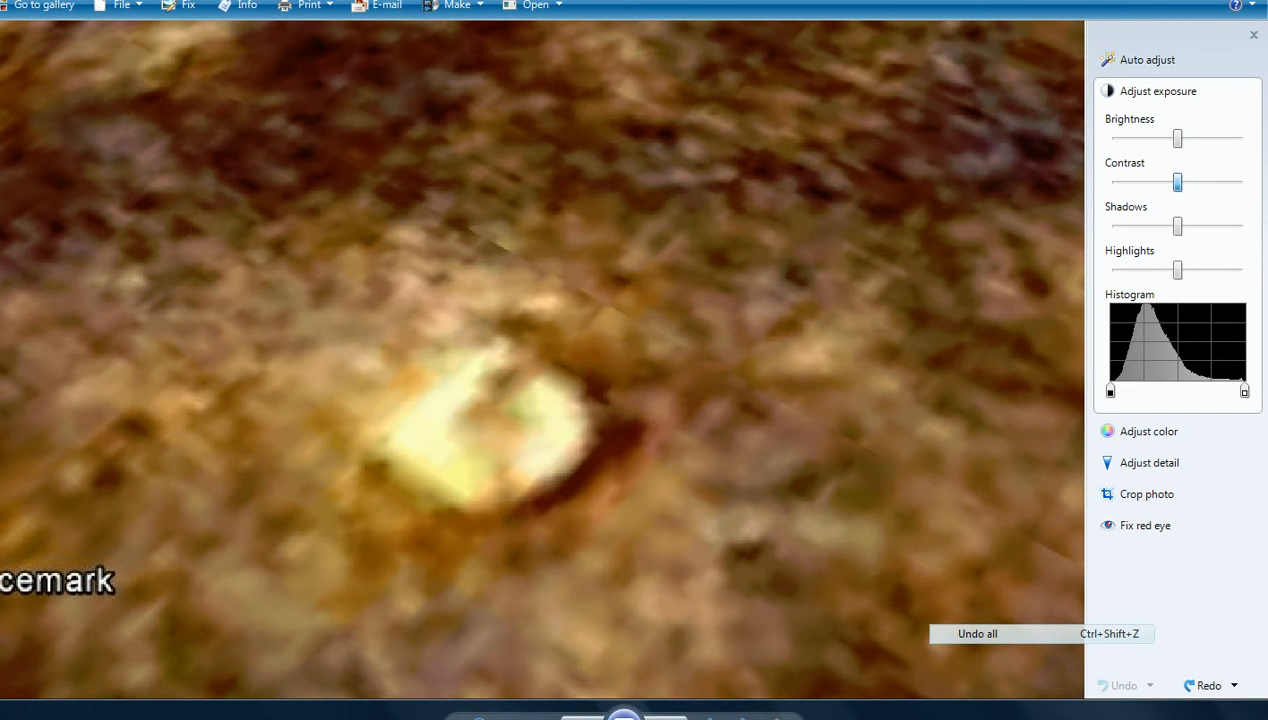
# Step: Boost the Mars still's contrast with the Adjust exposure Contrast slider, then fine-tune it slightly
pyautogui.moveTo(1177, 182); pyautogui.dragTo(1218, 182)
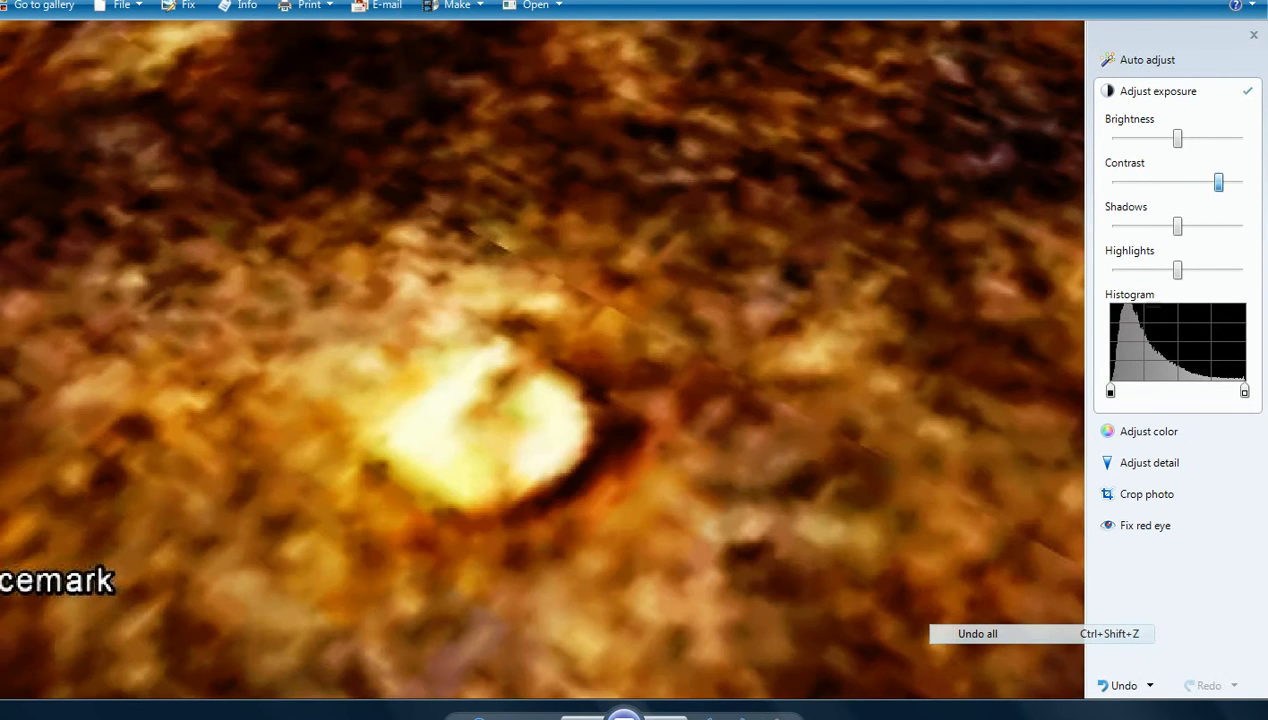
pyautogui.moveTo(1218, 182); pyautogui.dragTo(1210, 182)
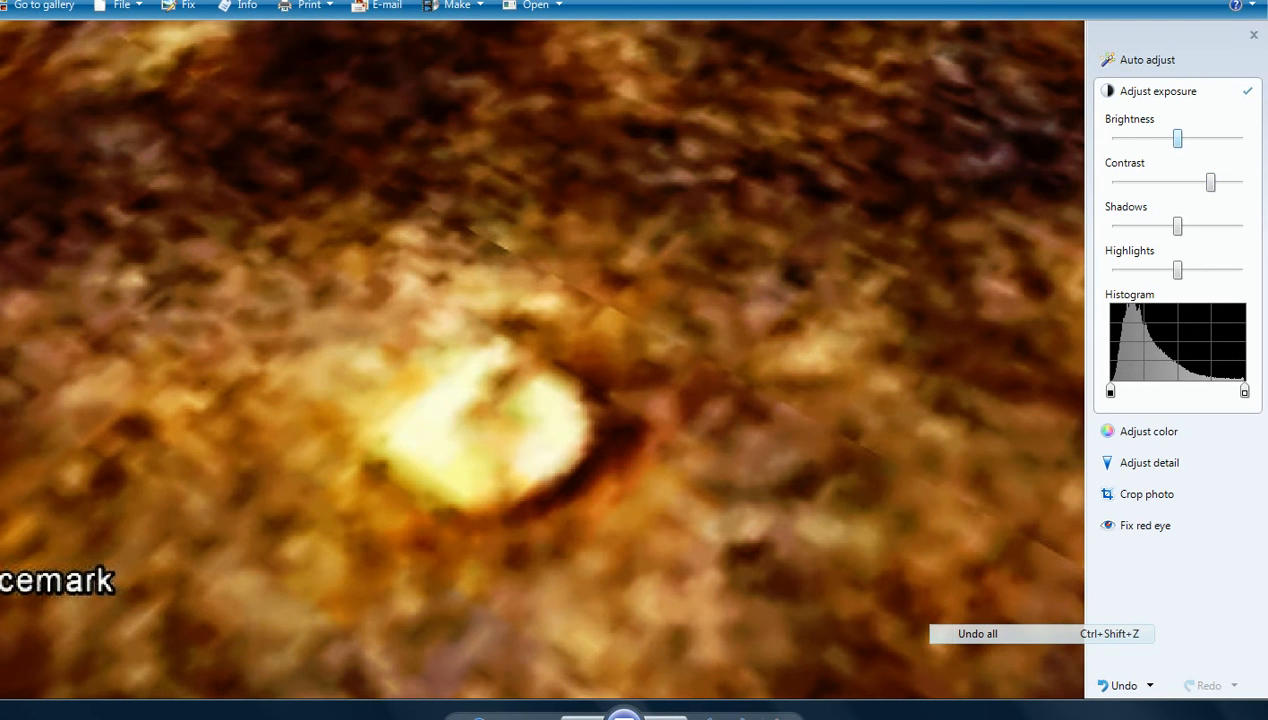
pyautogui.moveTo(1178, 138); pyautogui.dragTo(1161, 138)
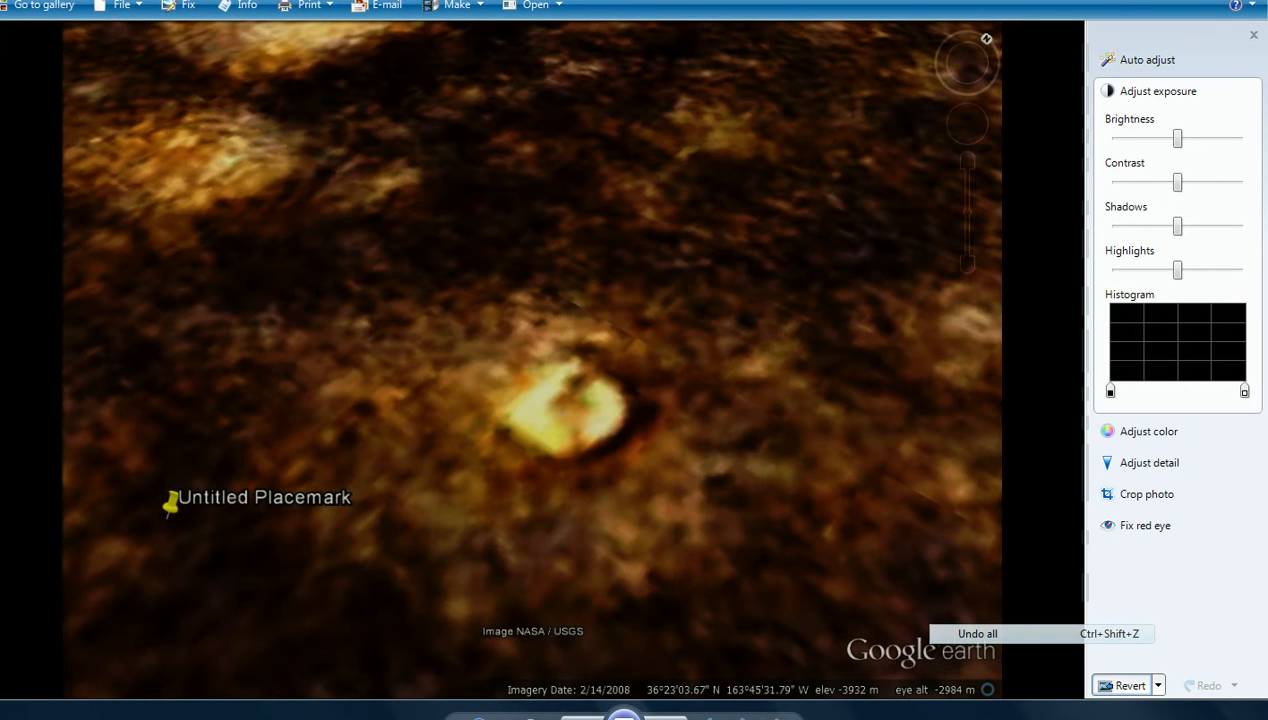
pyautogui.click(1147, 59)
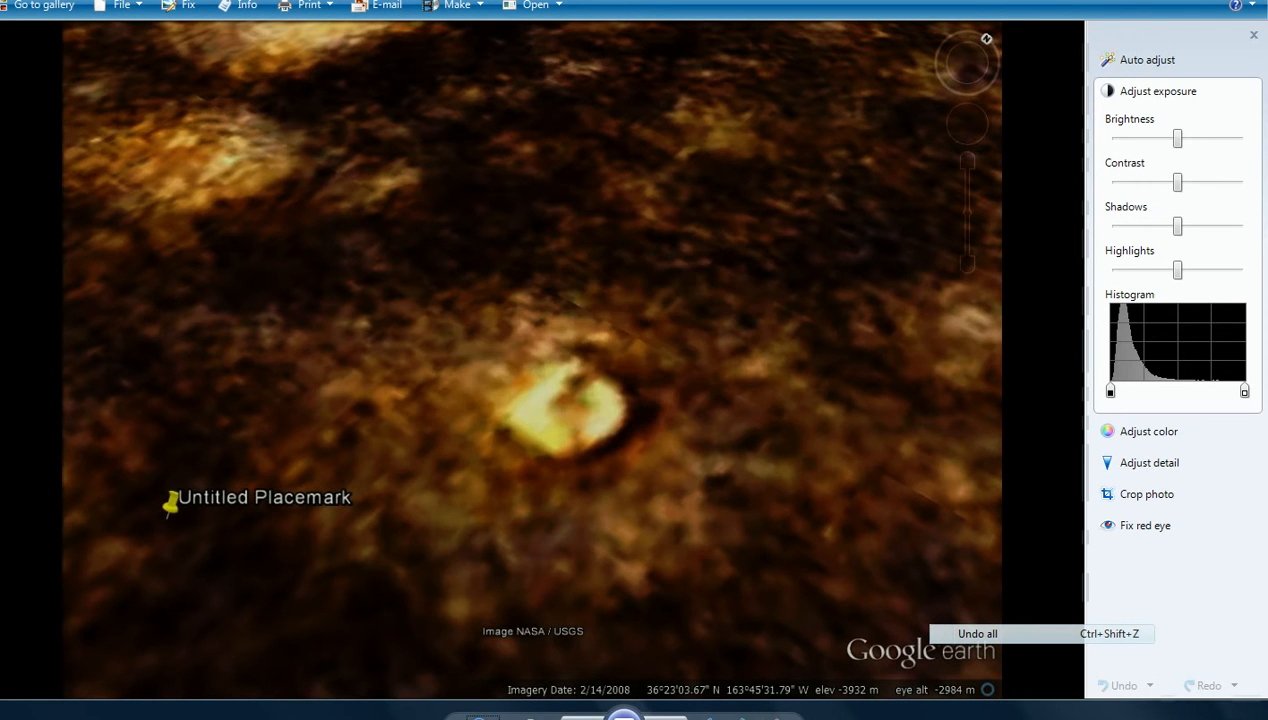
pyautogui.click(1147, 59)
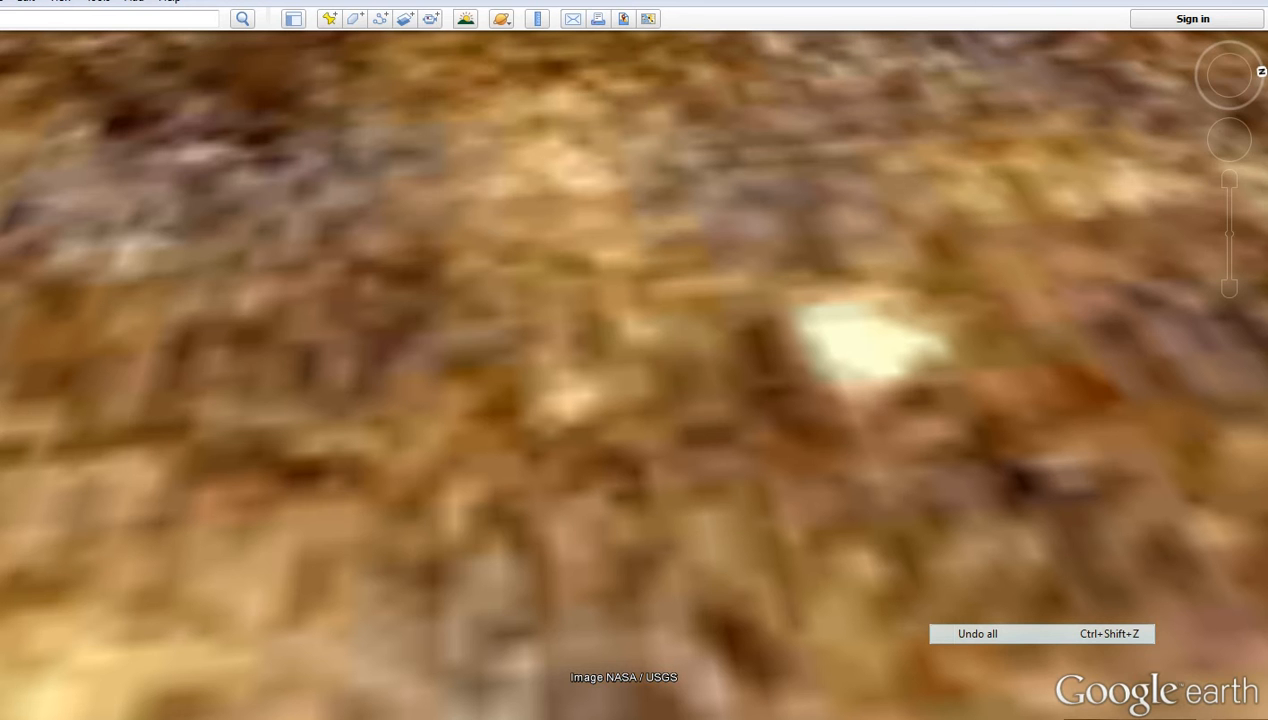
pyautogui.moveTo(1229, 139)
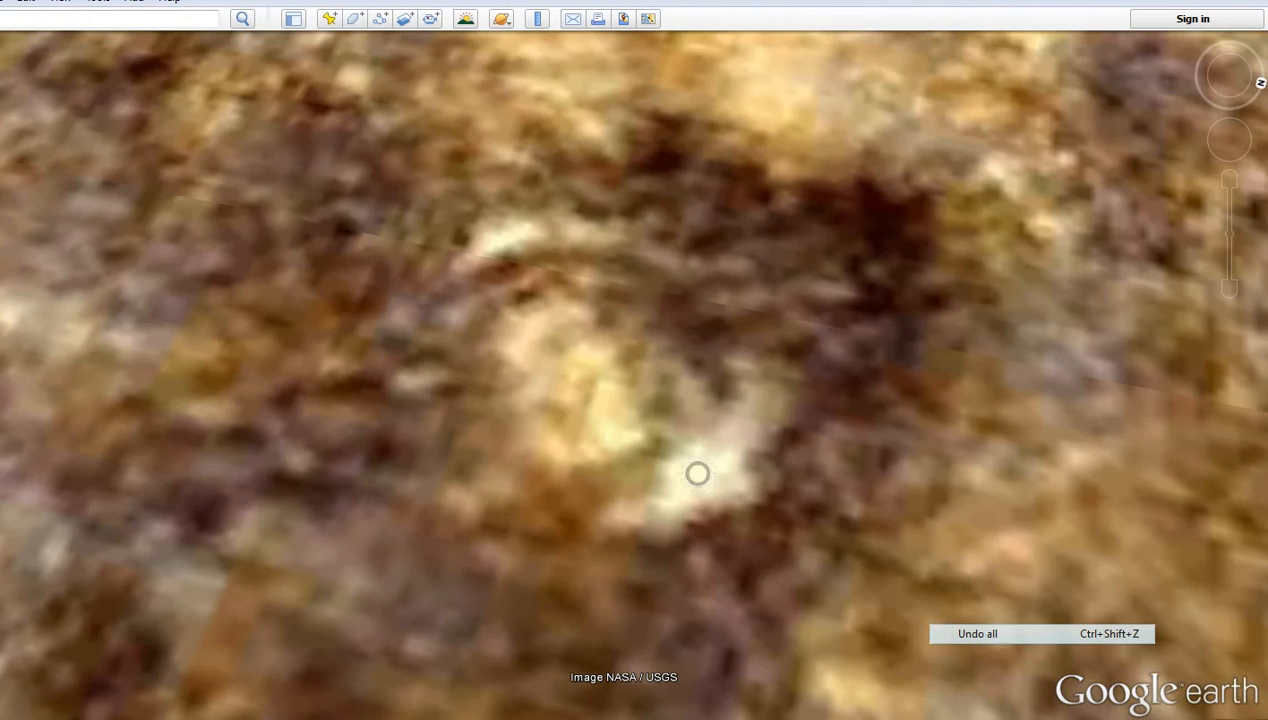
pyautogui.moveTo(1229, 75)
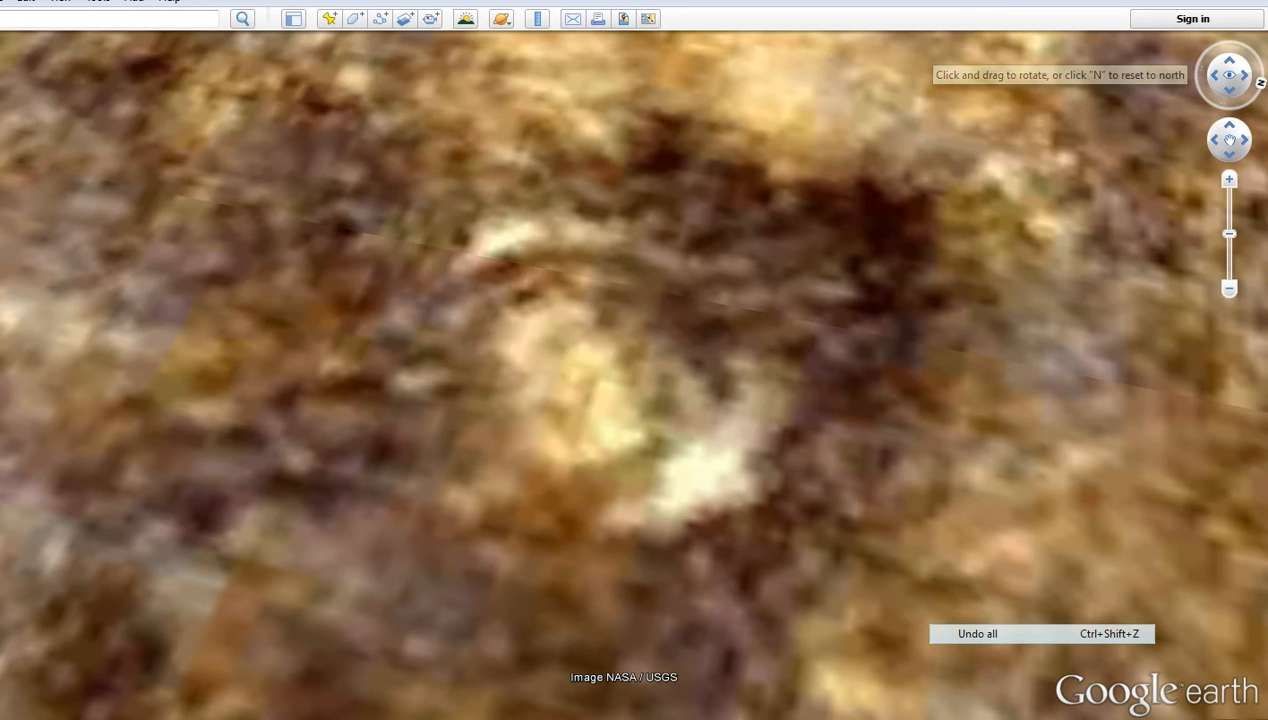